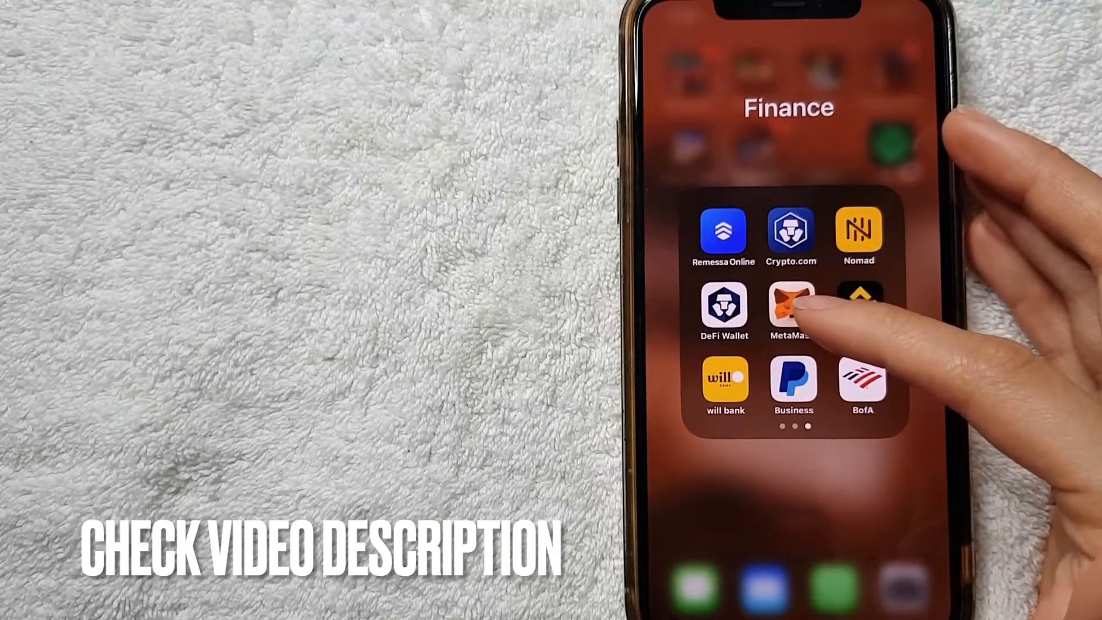
- Launch the MetaMask wallet app from the Finance folder
{"action": "left_click", "coordinate": [791, 309]}
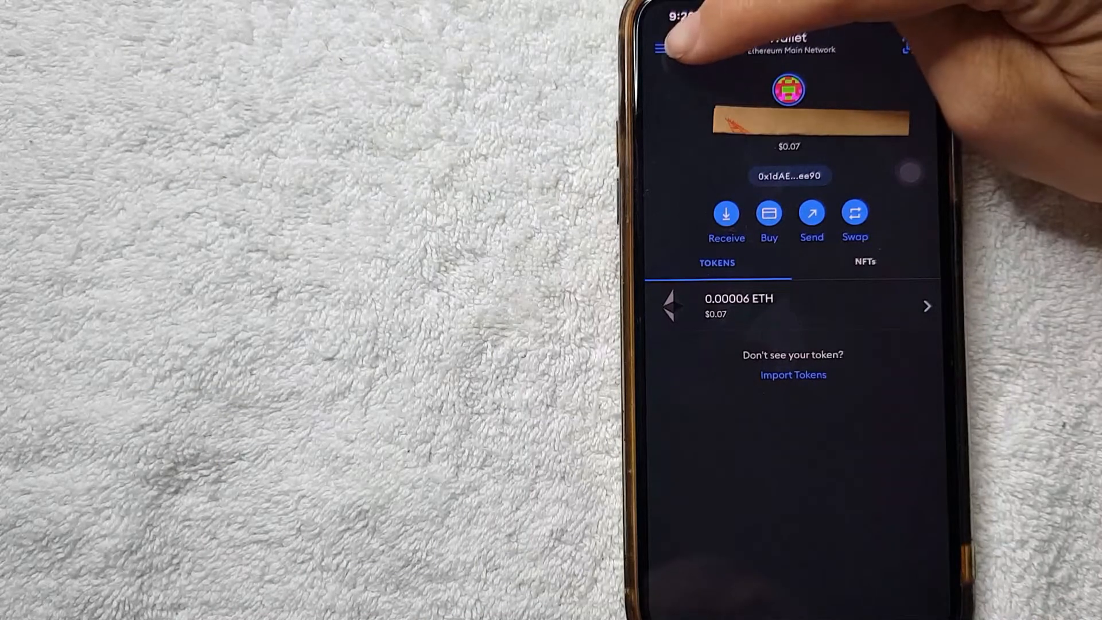
- Reach the Settings list through the wallet's navigation menu
{"action": "left_click", "coordinate": [662, 48]}
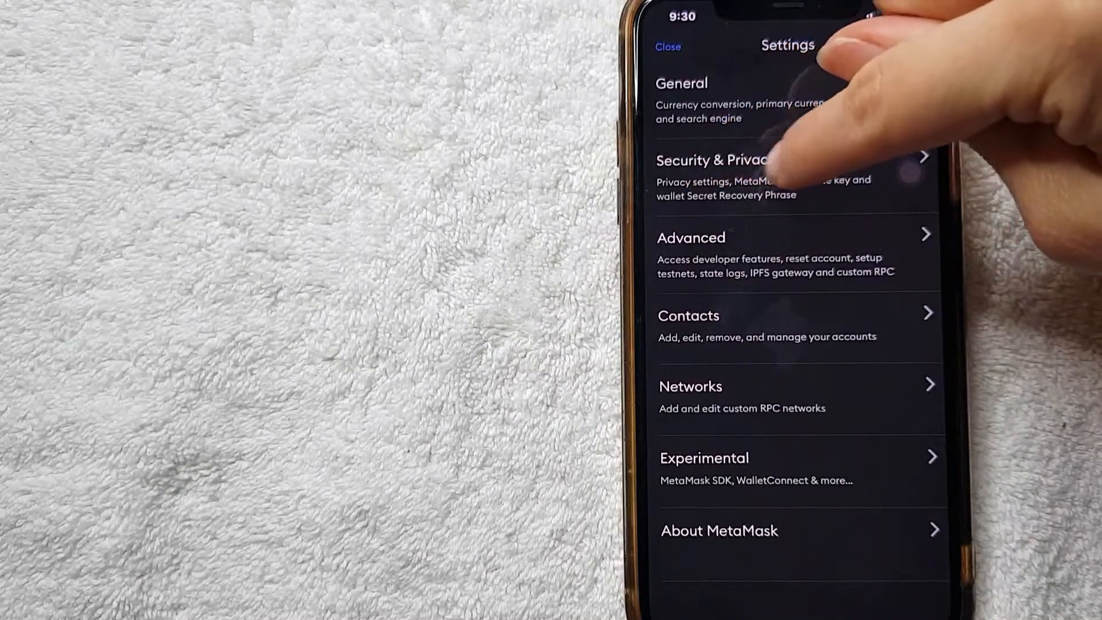
- Start Reveal Secret Recovery Phrase from Security & Privacy and enter the password
{"action": "left_click", "coordinate": [738, 176]}
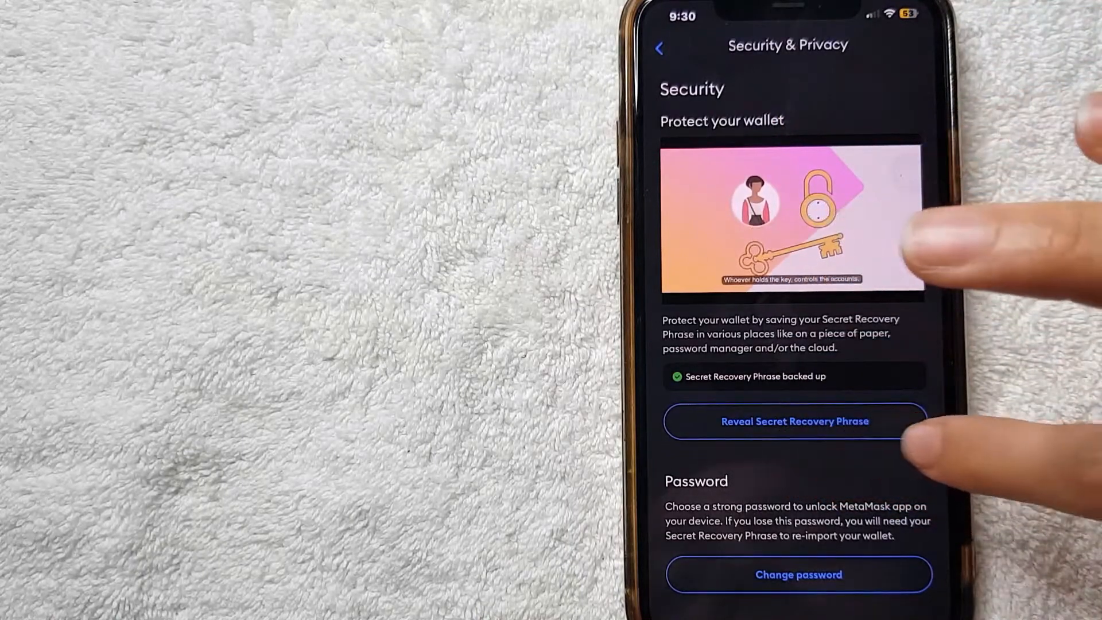
{"action": "left_click", "coordinate": [794, 422]}
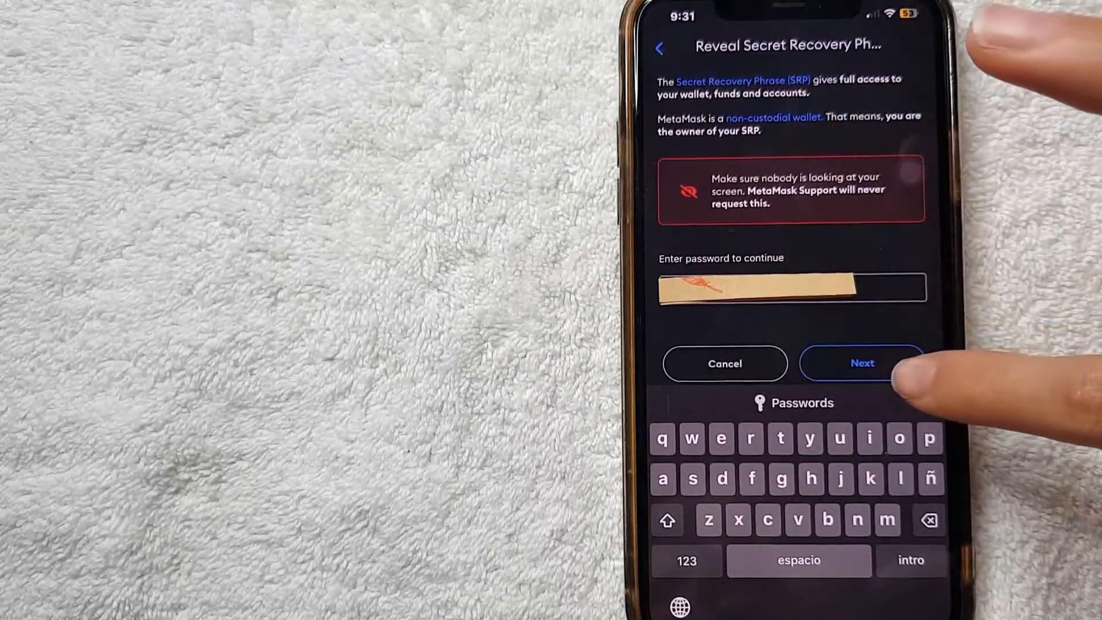
- Submit the password and hold to reveal the Secret Recovery Phrase as text
{"action": "left_click", "coordinate": [862, 362]}
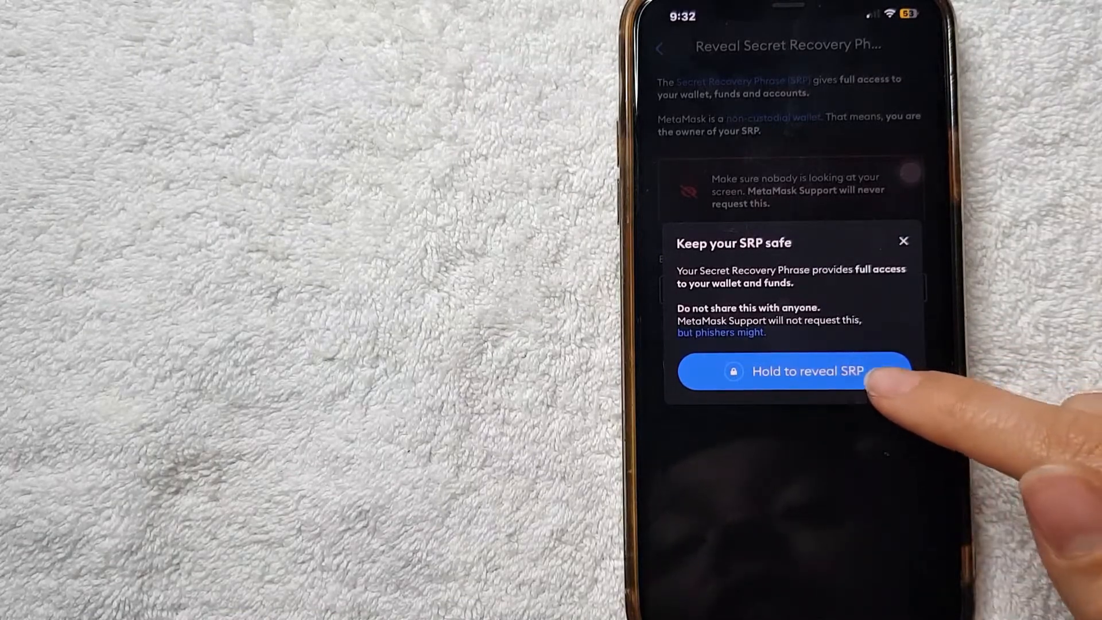
{"action": "left_click", "coordinate": [795, 371]}
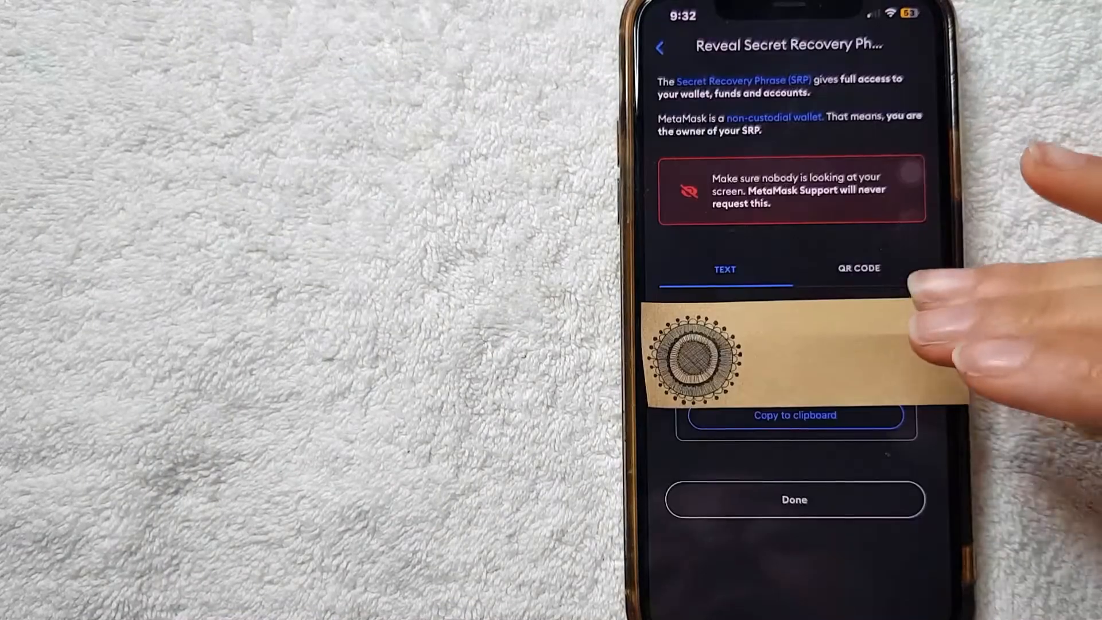